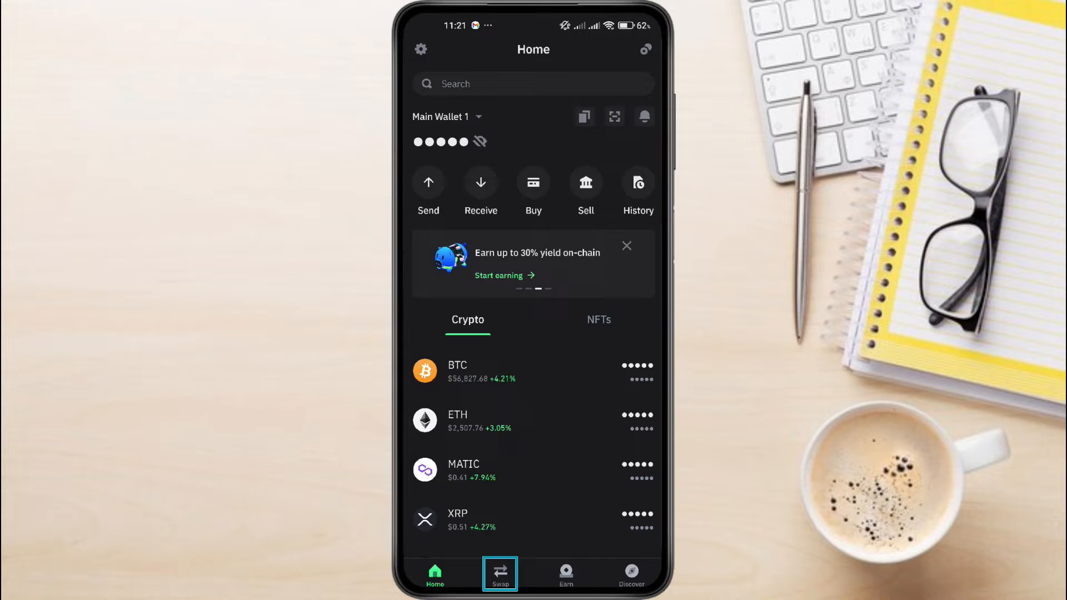
# Step: Go to the Swap screen from the wallet home
pyautogui.click(500, 574)
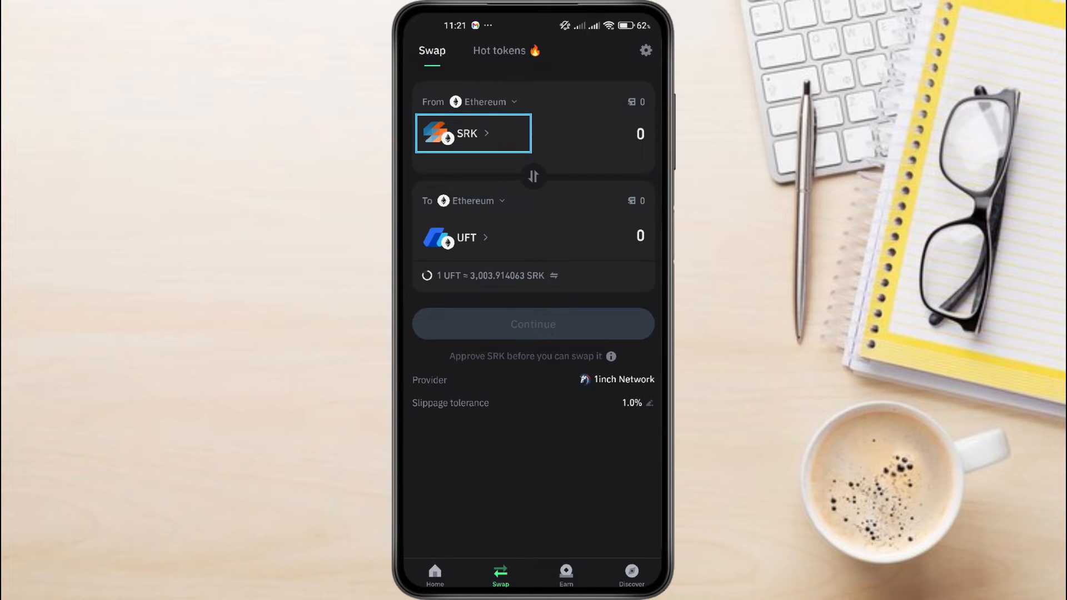
# Step: Choose USDT as the source token and TRX as the destination for the swap
pyautogui.click(474, 132)
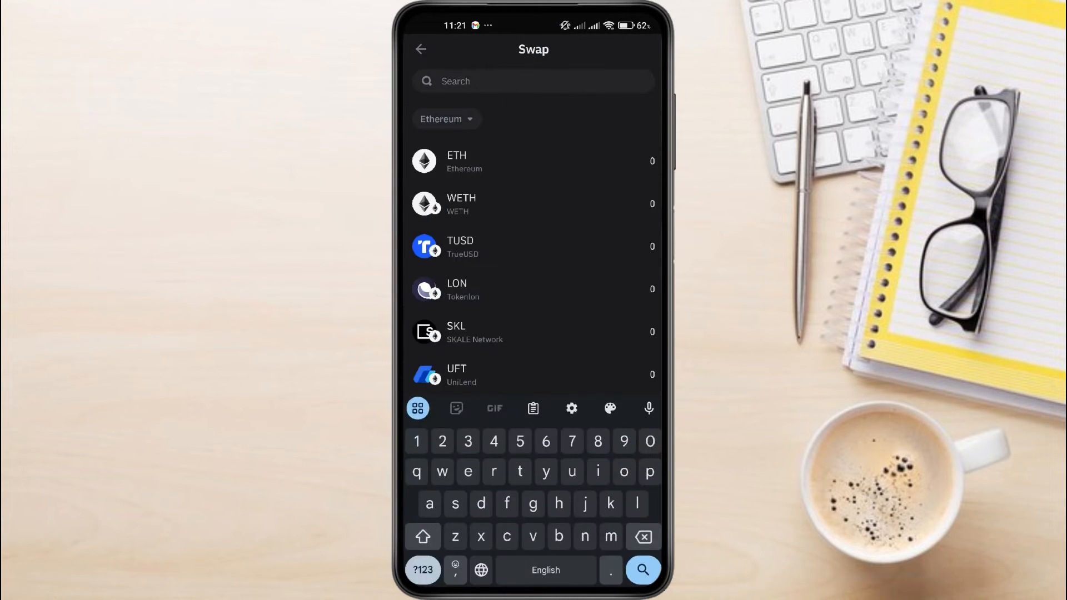
pyautogui.write('usdt')
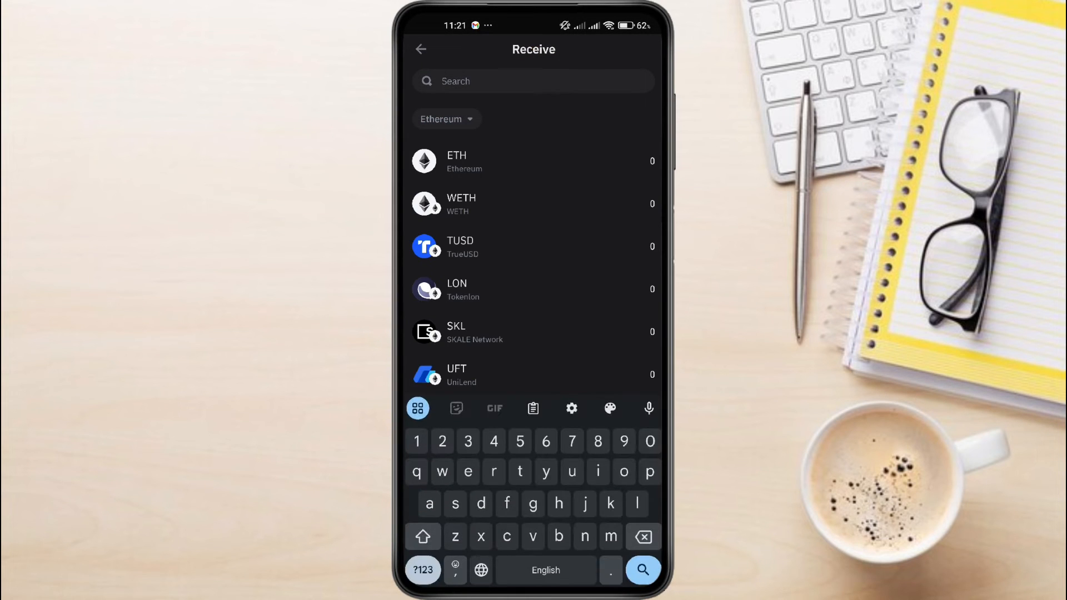
pyautogui.write('trx')
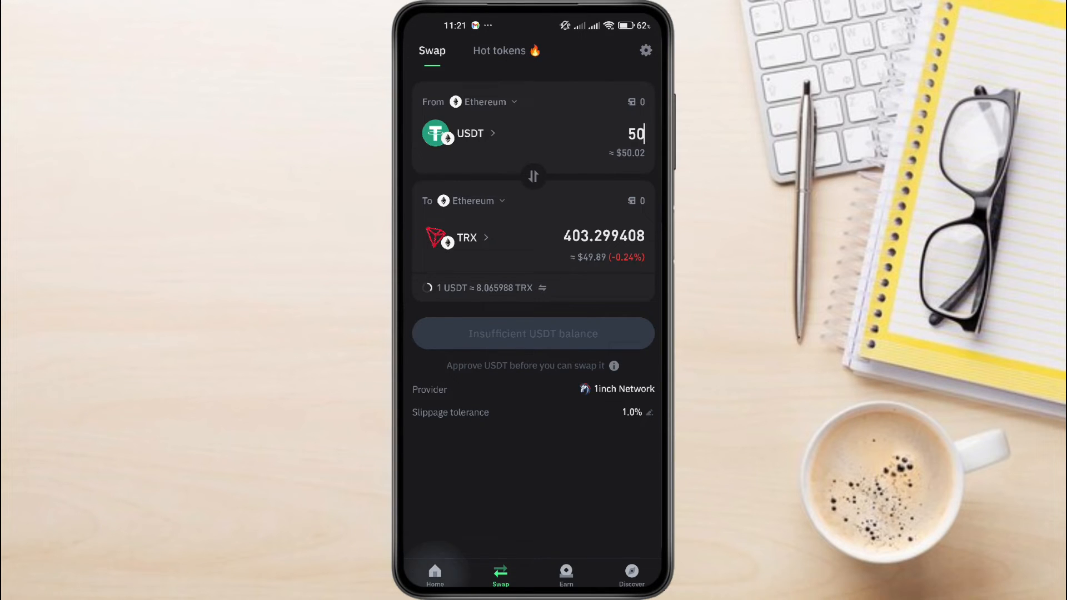
# Step: Search the Discover dApp browser for 'pa' to find PancakeSwap
pyautogui.click(435, 574)
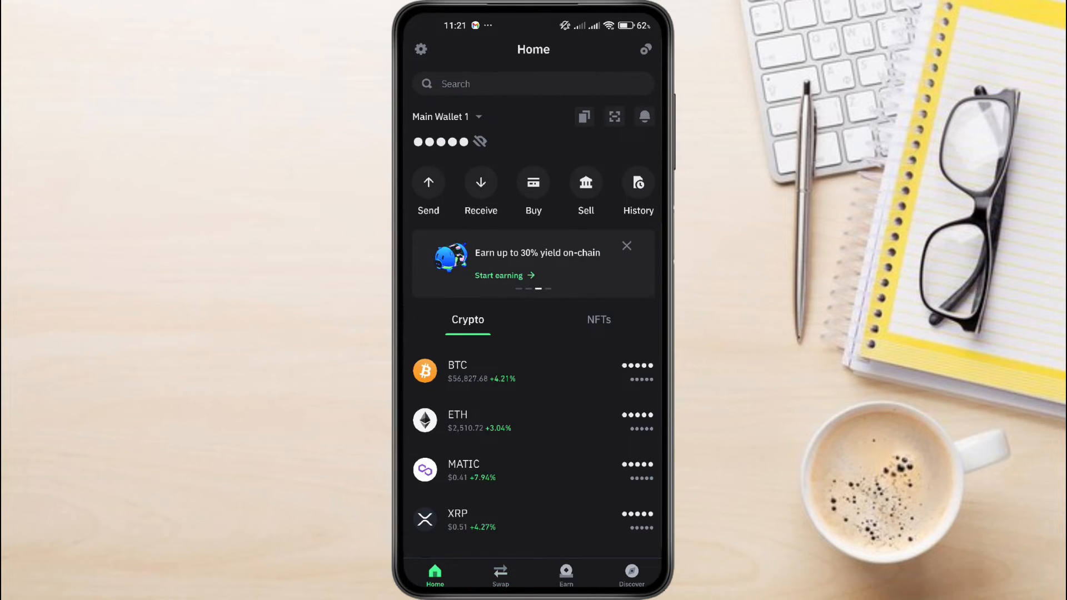
pyautogui.click(630, 573)
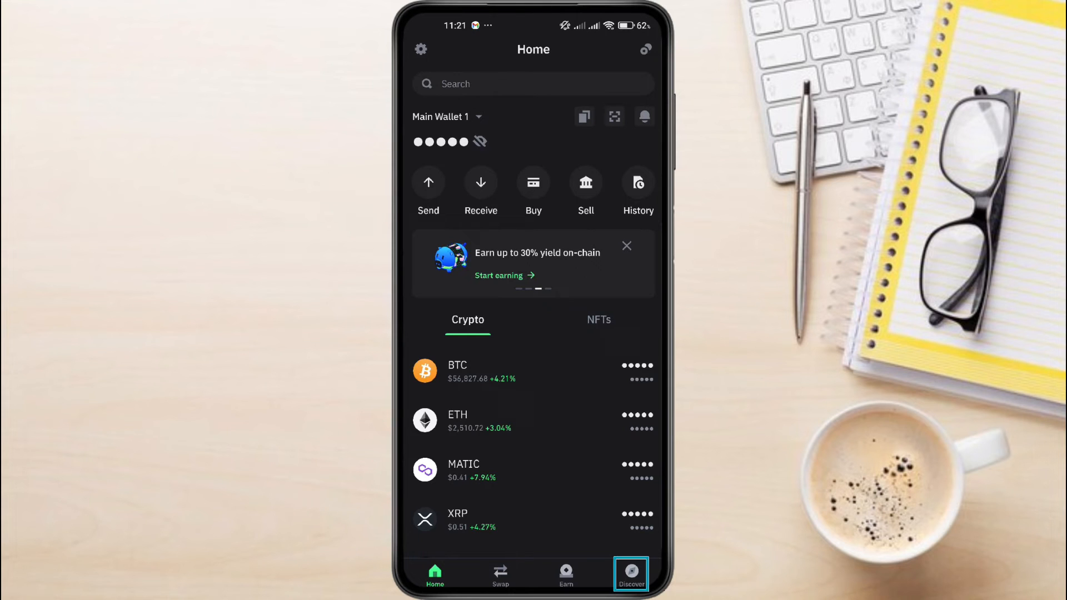
pyautogui.click(630, 574)
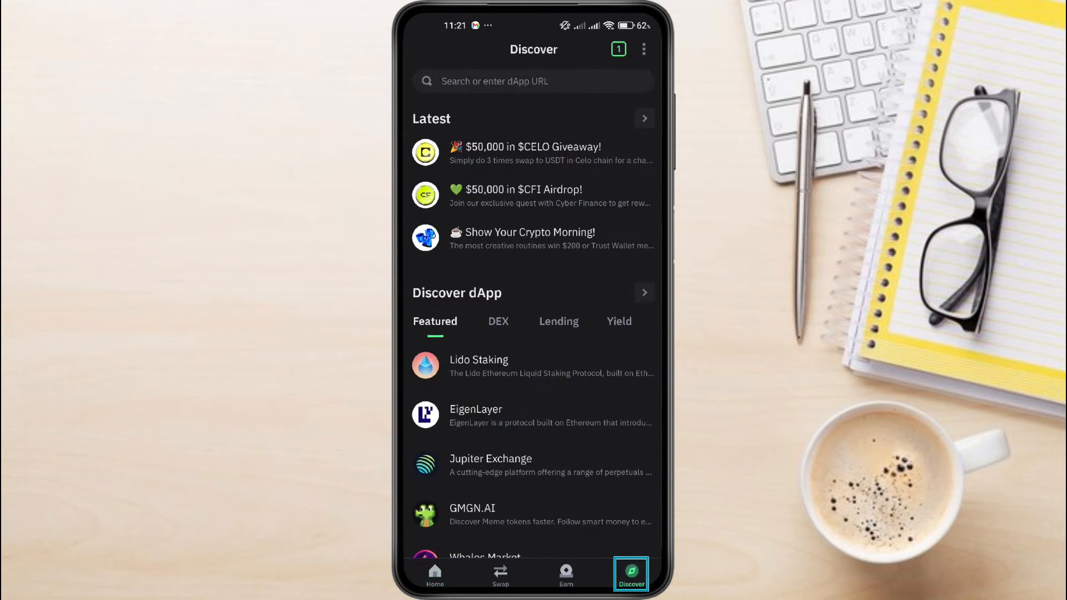
pyautogui.click(532, 81)
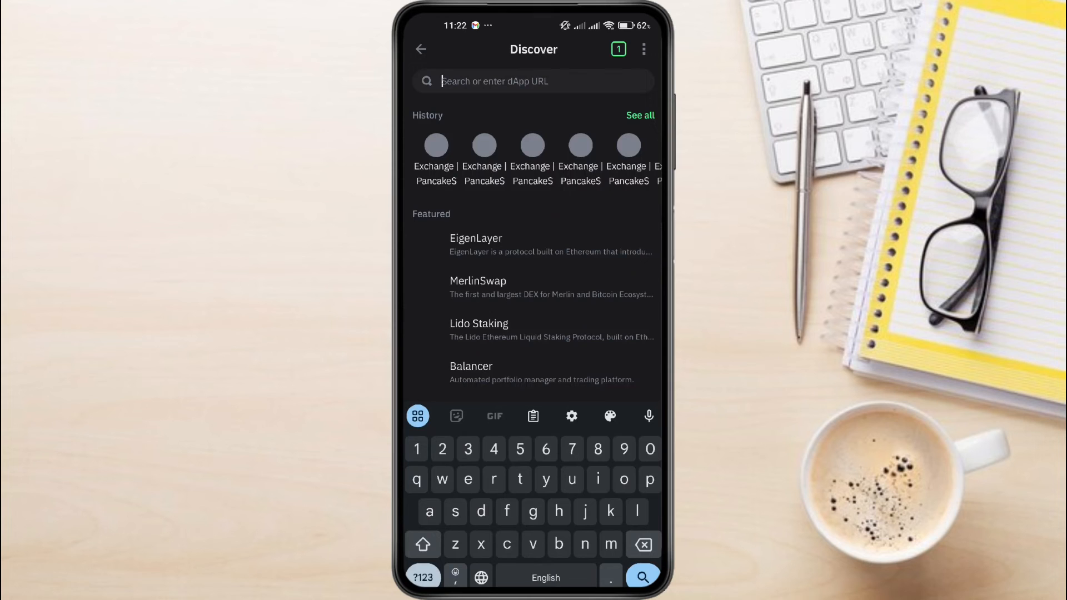
pyautogui.write('pa')
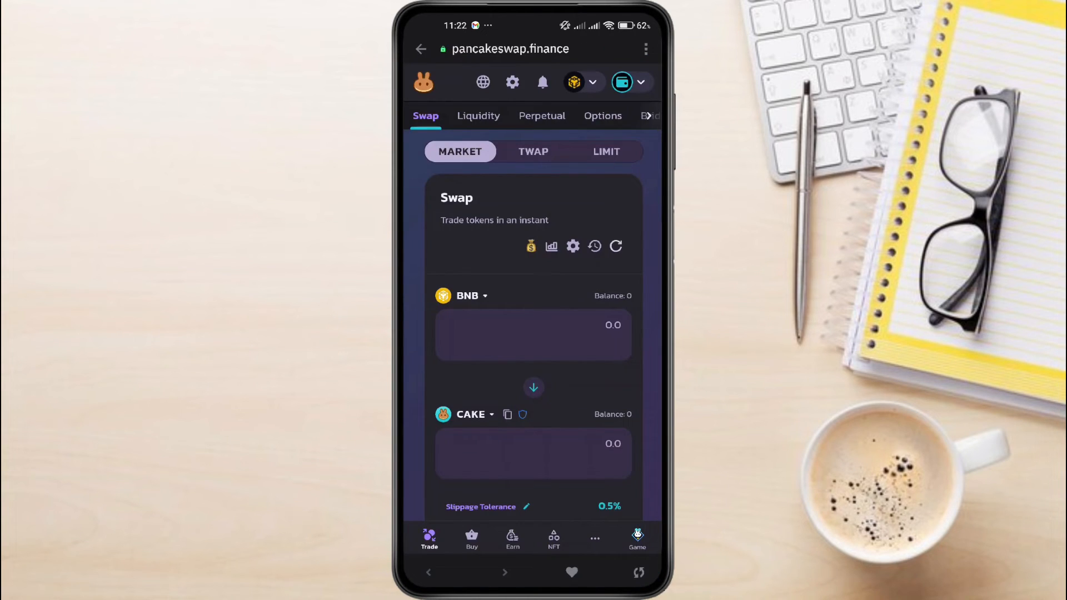
# Step: Check the connected wallet's account menu on PancakeSwap and dismiss it
pyautogui.click(622, 82)
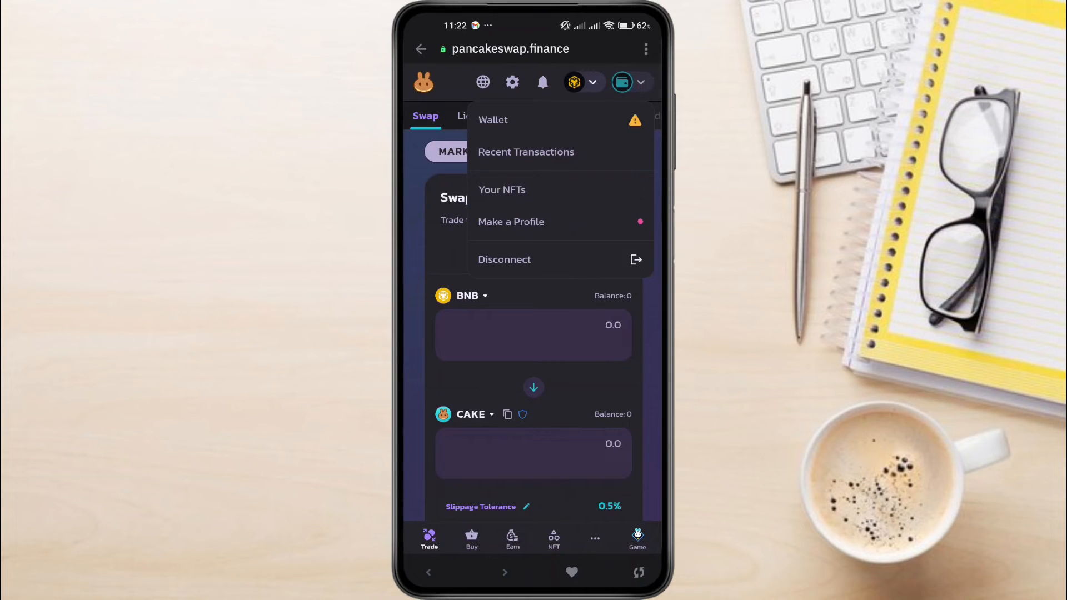
pyautogui.click(621, 81)
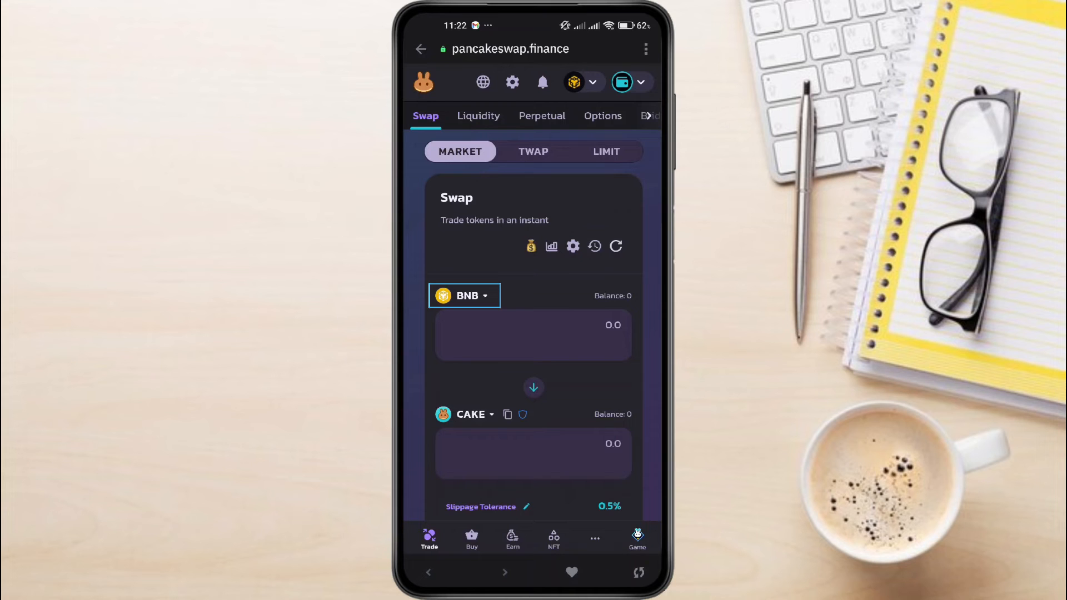
# Step: Set PancakeSwap to trade USDT for TRX, picking TRX from the token search
pyautogui.click(464, 295)
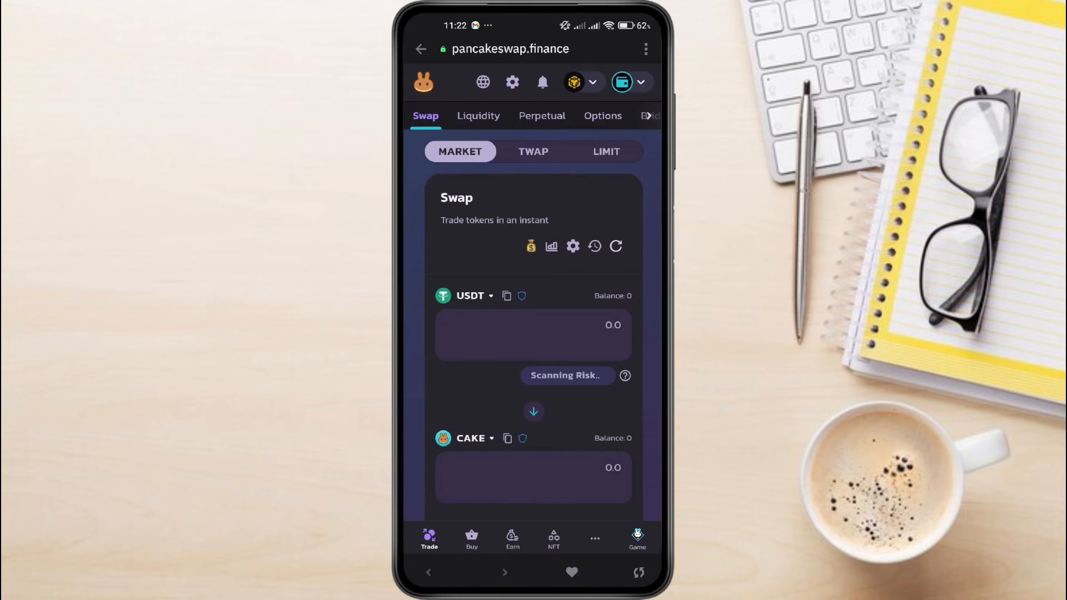
pyautogui.click(469, 295)
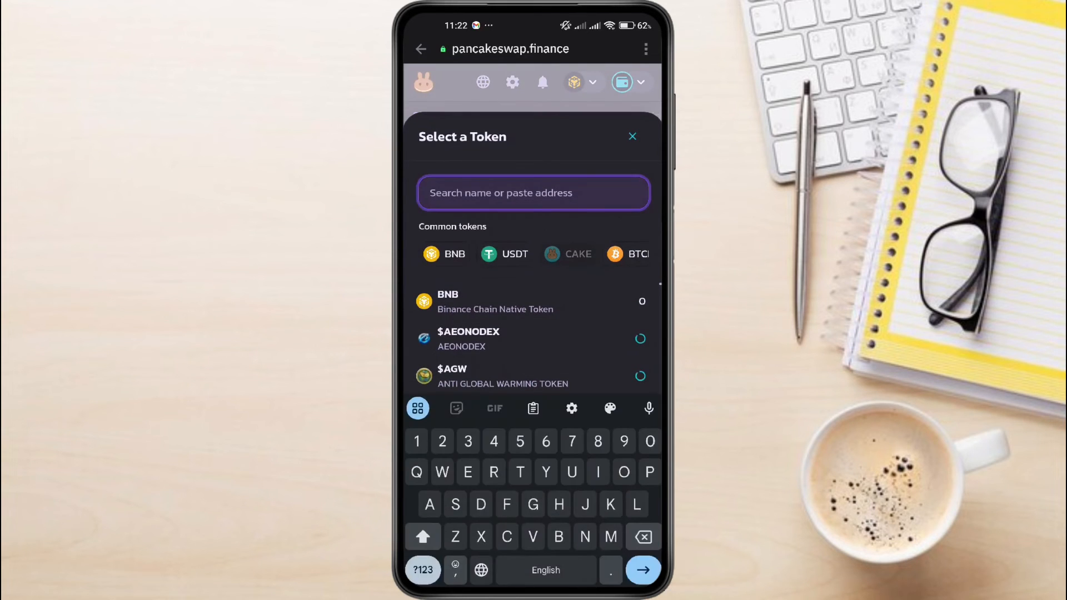
pyautogui.write('Trx')
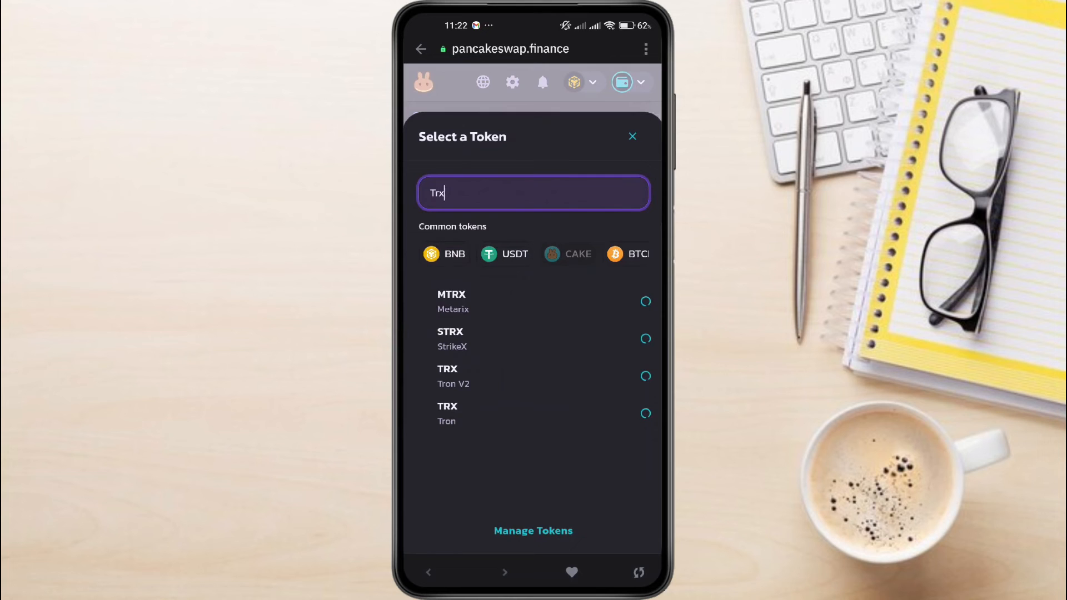
pyautogui.click(448, 413)
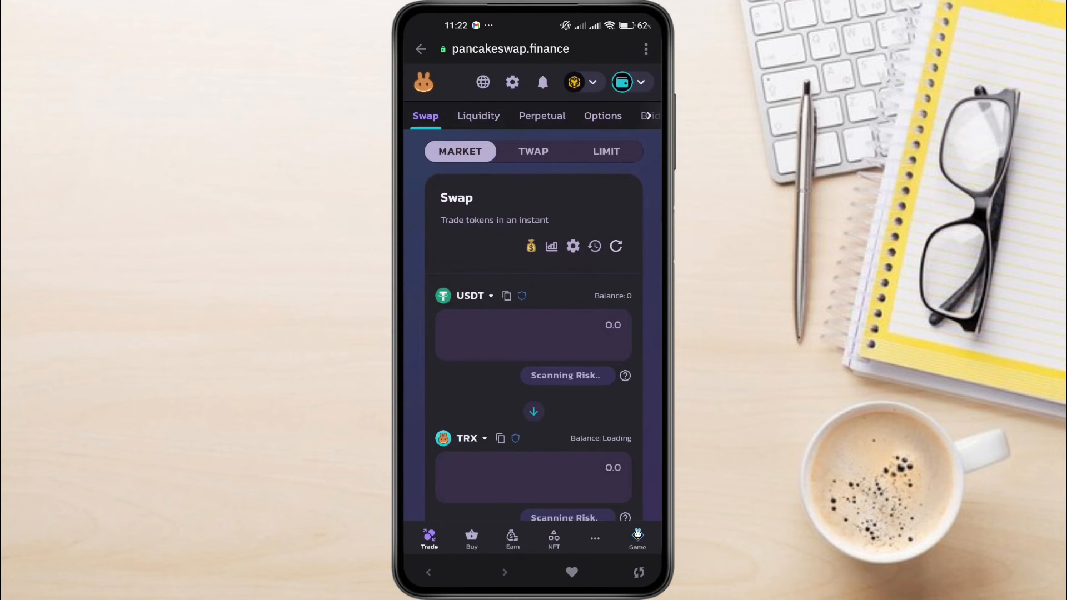